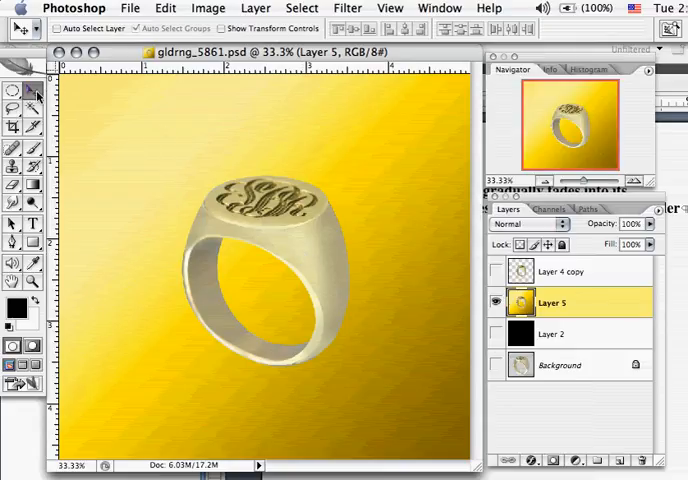
pyautogui.moveTo(35, 97)
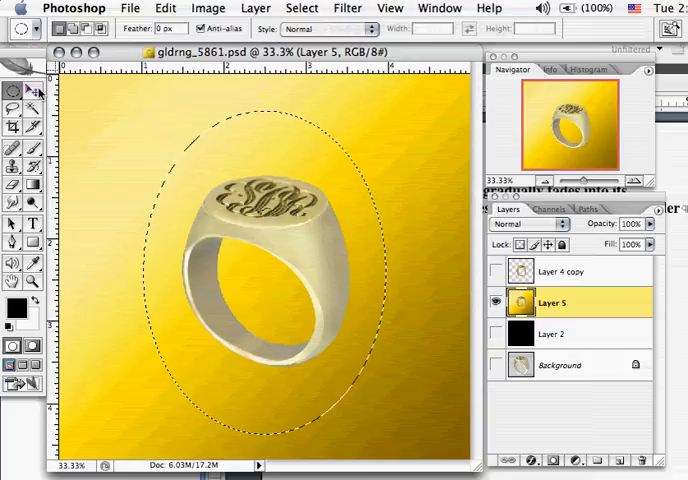
# Step: Feather the oval selection around the signet ring by 45 pixels
pyautogui.click(11, 88)
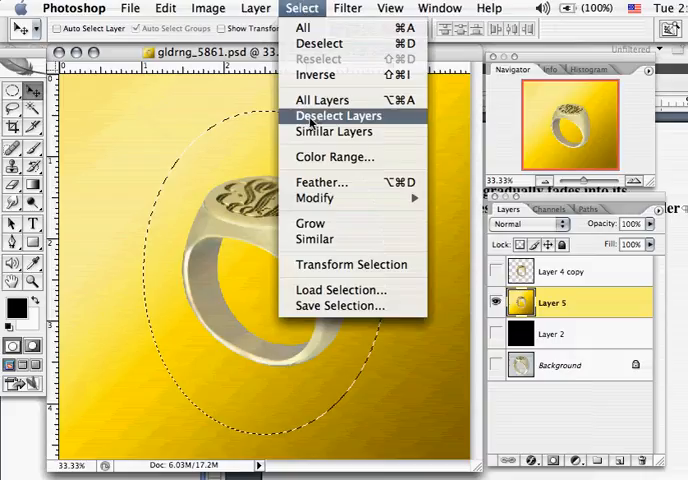
pyautogui.click(321, 182)
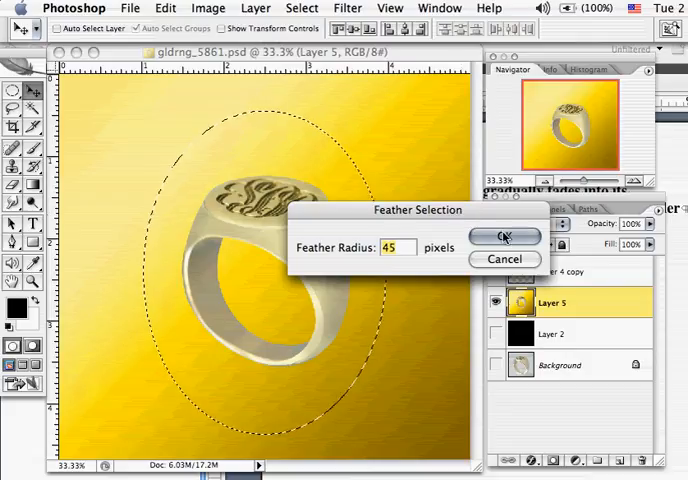
pyautogui.click(504, 236)
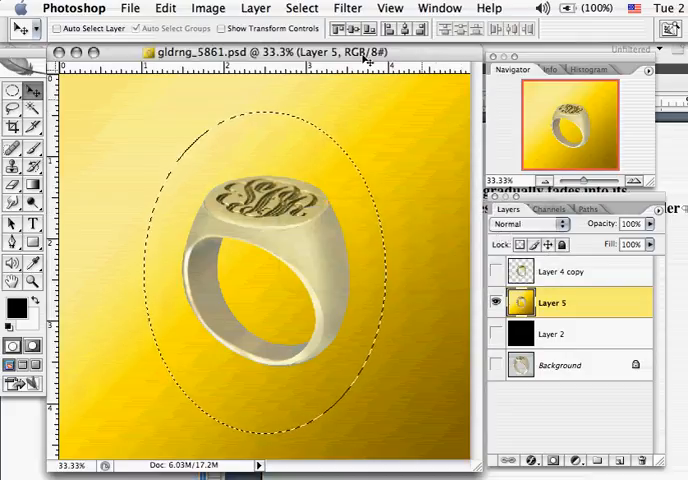
# Step: Invert the selection and cut away everything outside the feathered oval
pyautogui.click(302, 8)
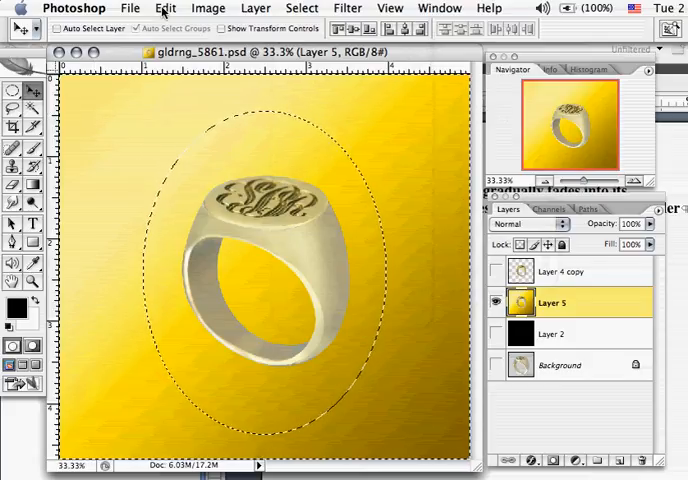
pyautogui.click(165, 8)
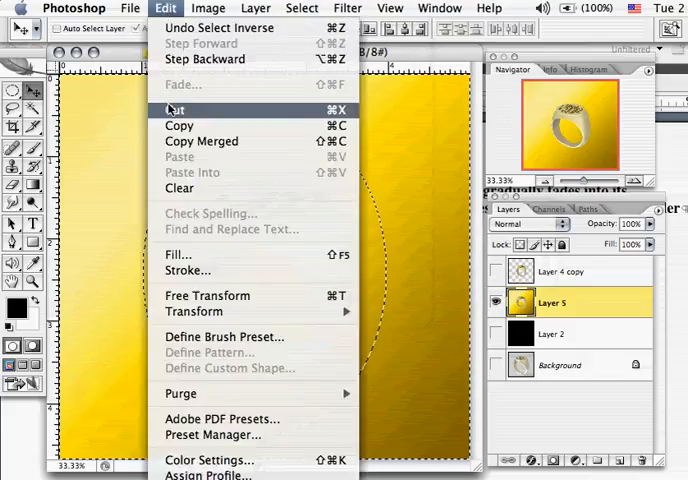
pyautogui.click(174, 110)
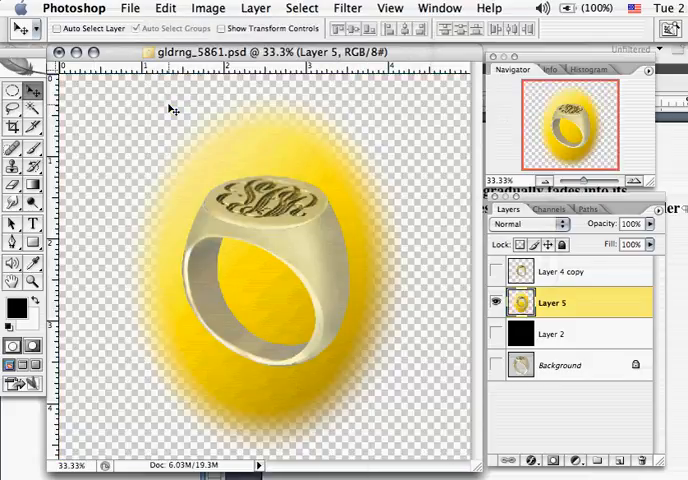